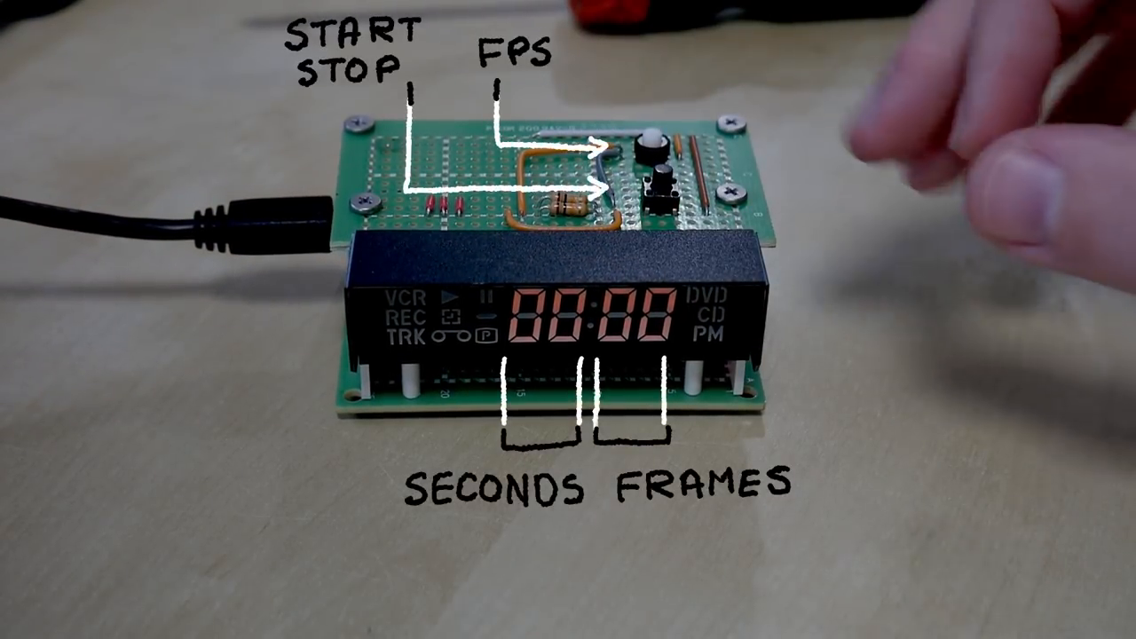
{"action": "left_click", "coordinate": [654, 155]}
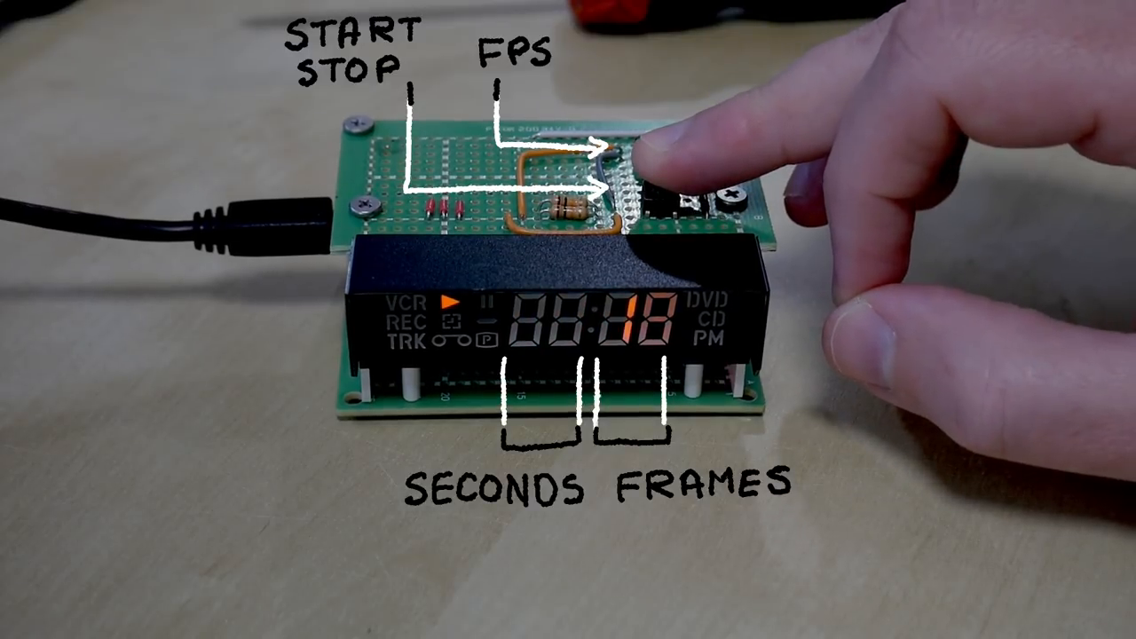
{"action": "left_click", "coordinate": [621, 178]}
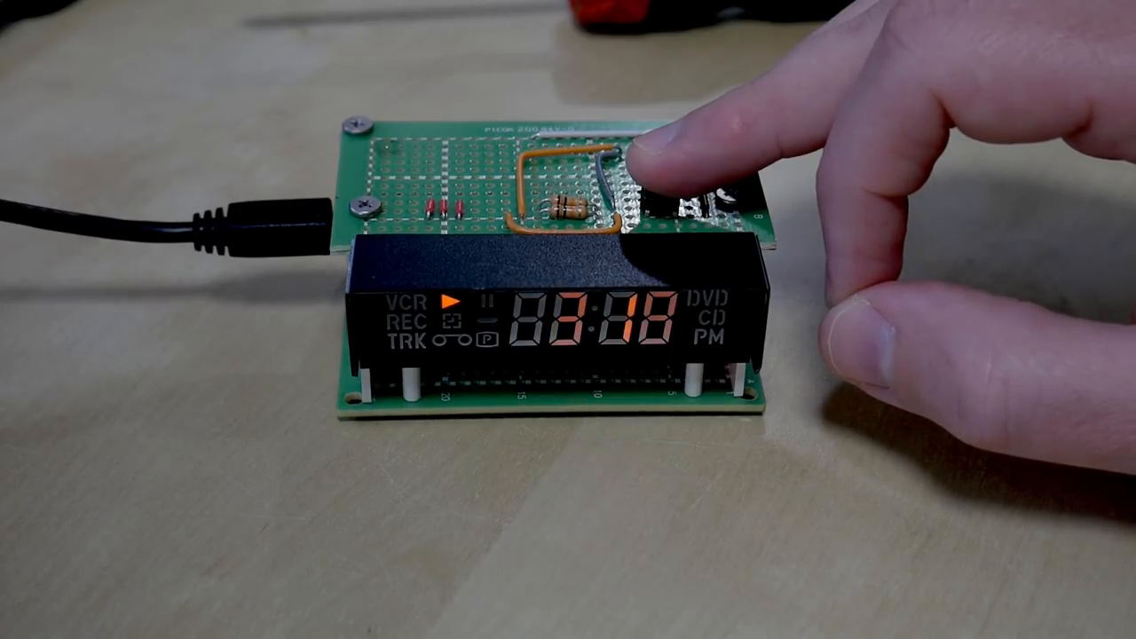
{"action": "left_click", "coordinate": [656, 178]}
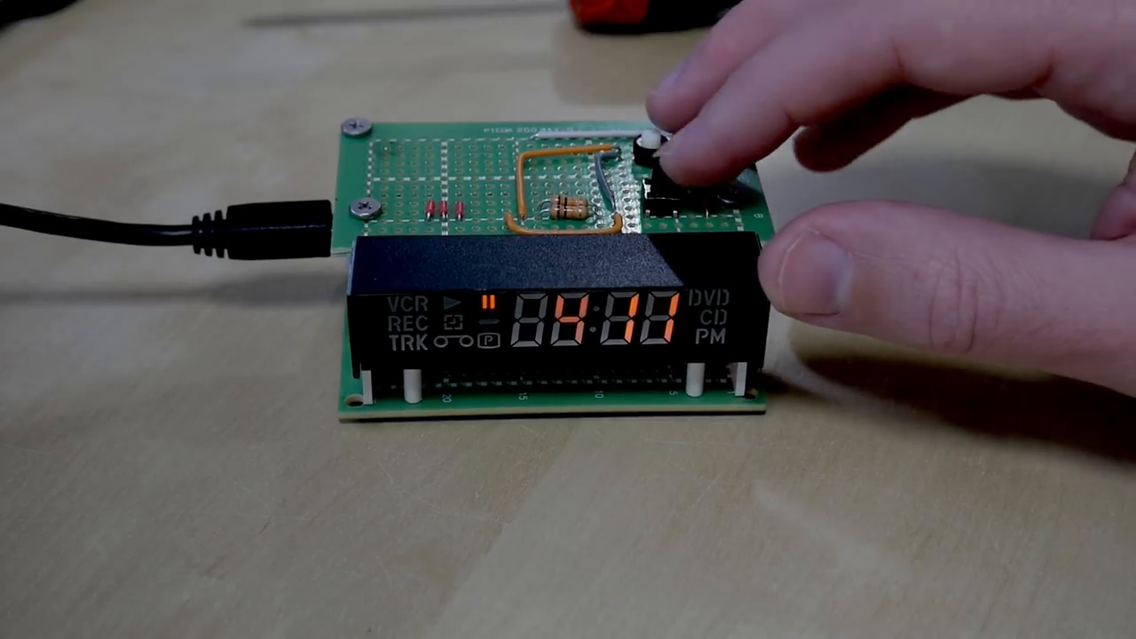